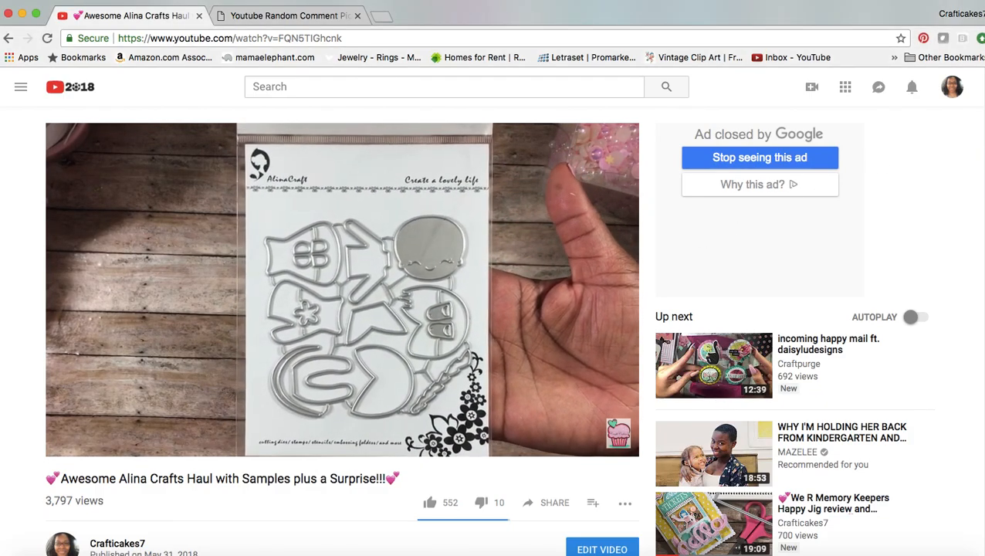
Expand the craft haul video's description to review the giveaway closing date, announcement date and entry rules
scroll("down", 3)
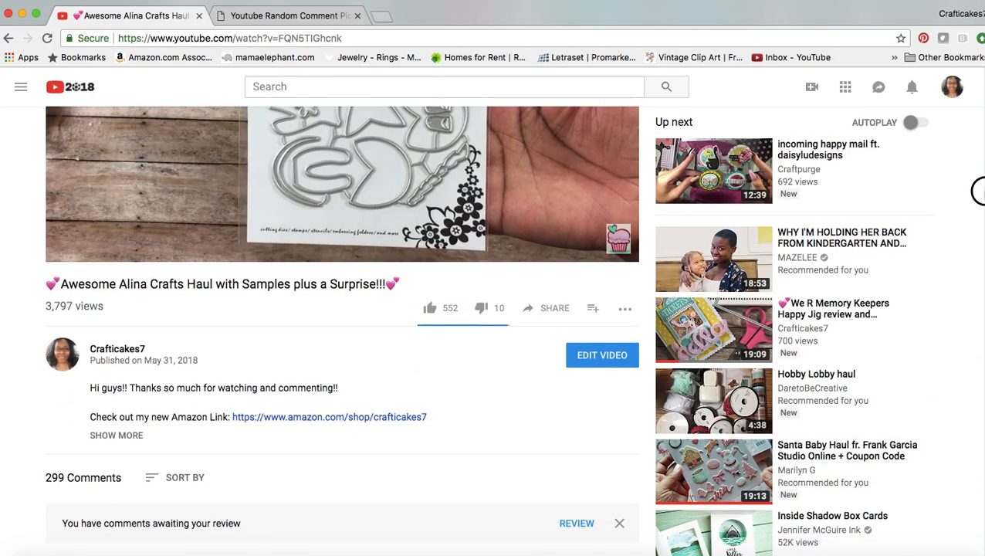
scroll("down", 3)
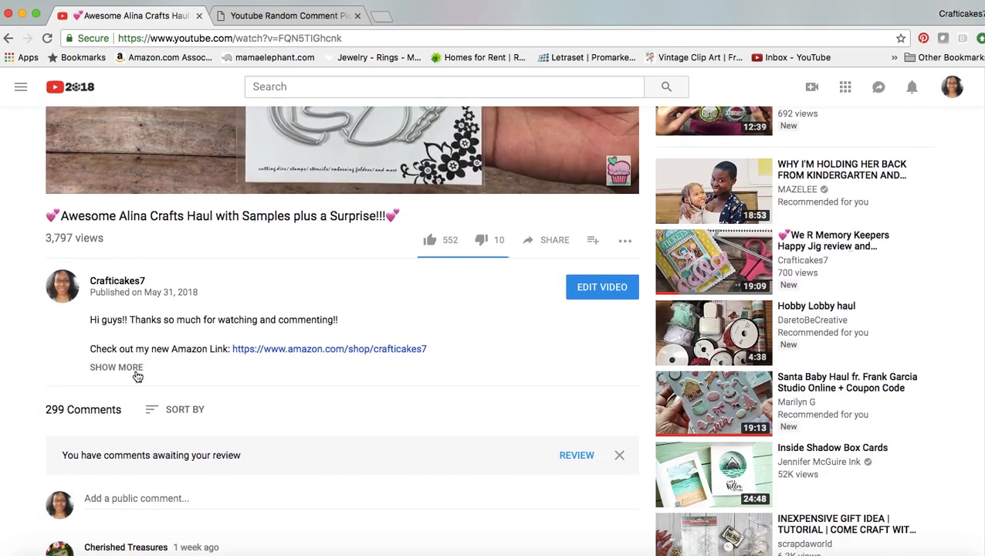
left_click(116, 367)
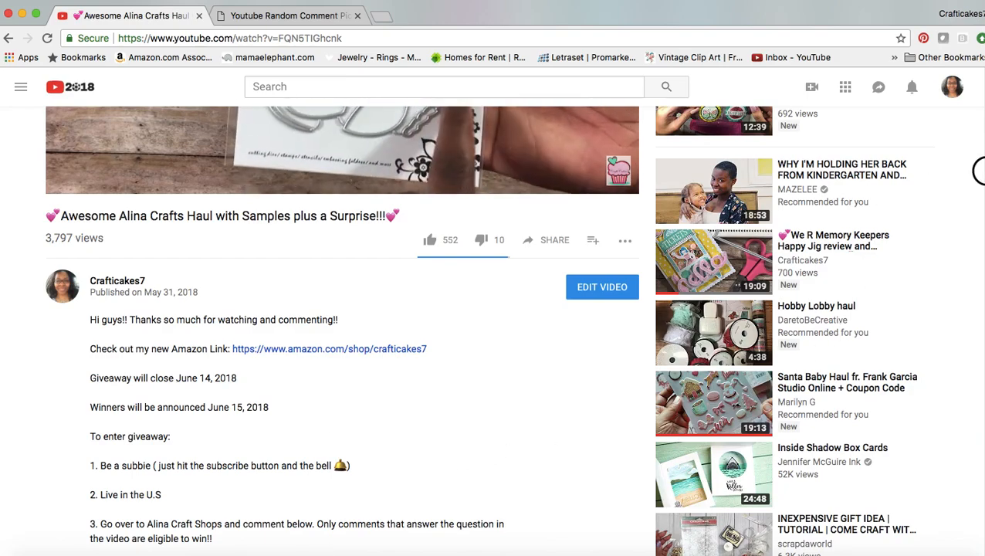
scroll("down", 3)
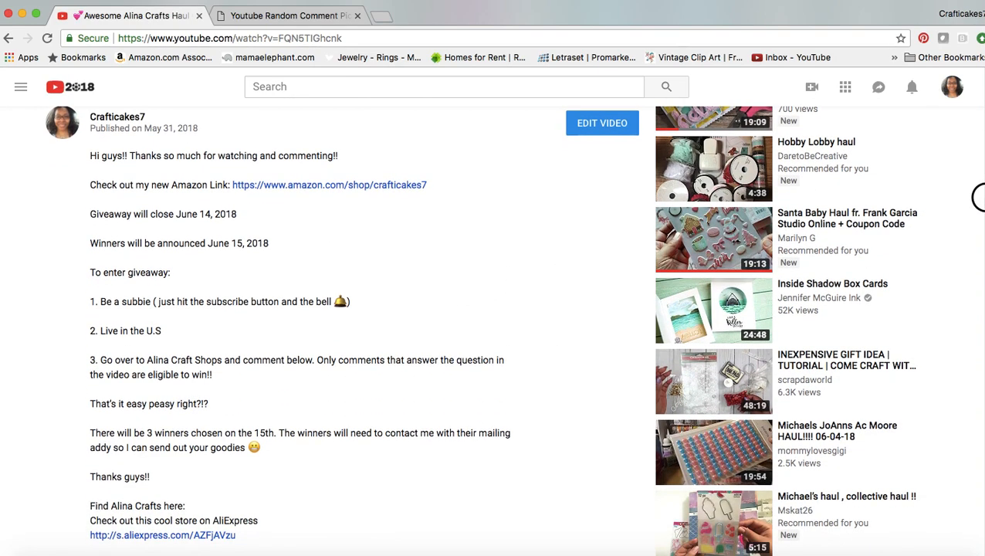
scroll("down", 3)
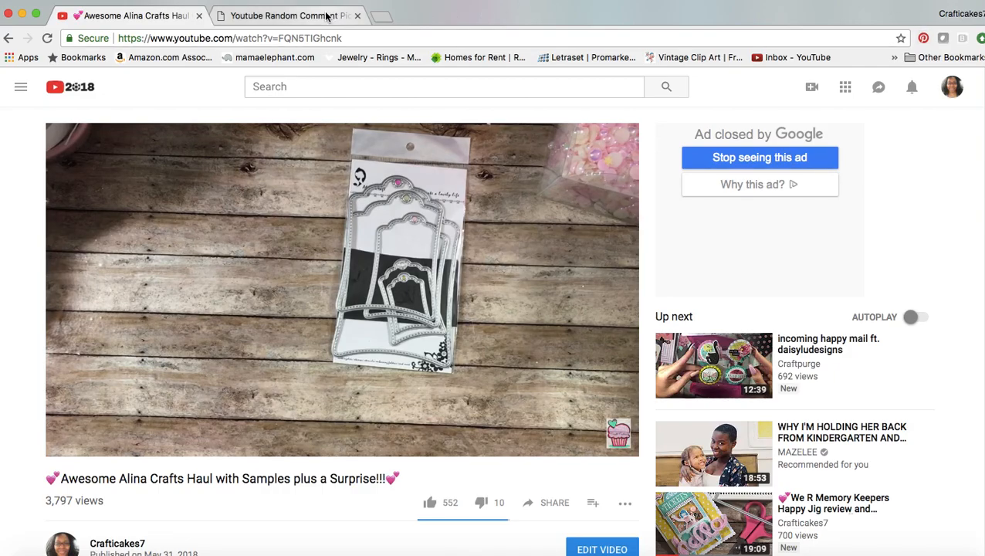
mouse_move(306, 15)
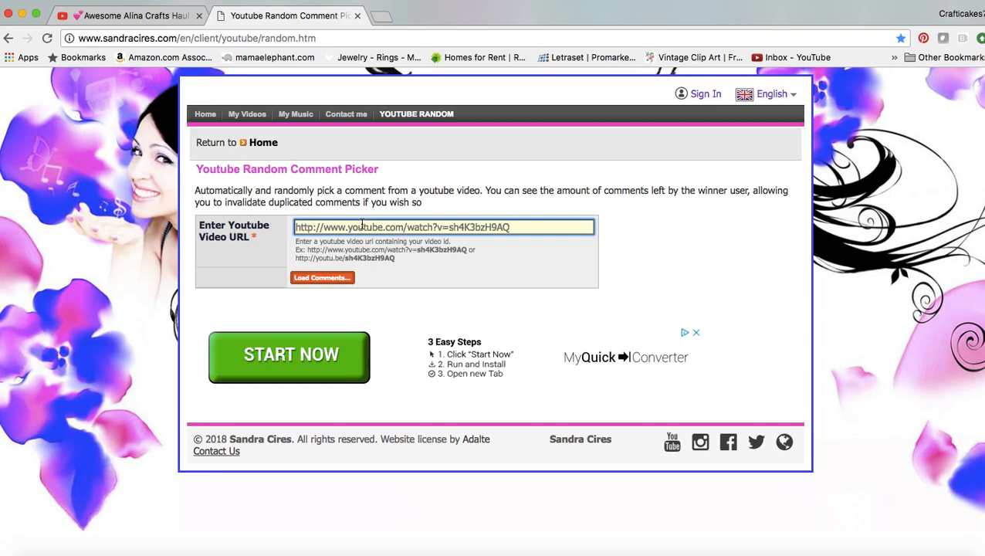
type("https://www.youtube.com/watch?v=FQN5TIGhcnk")
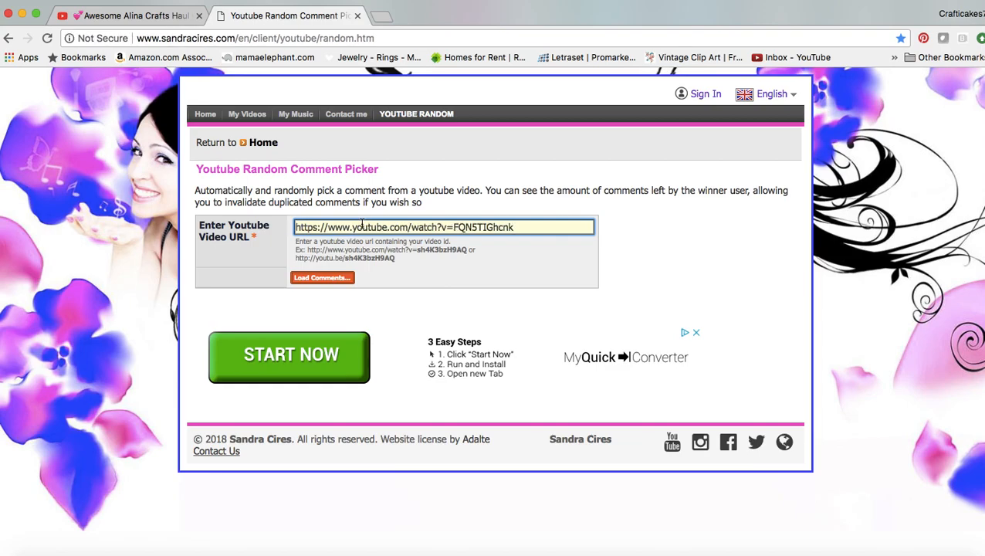
left_click(328, 278)
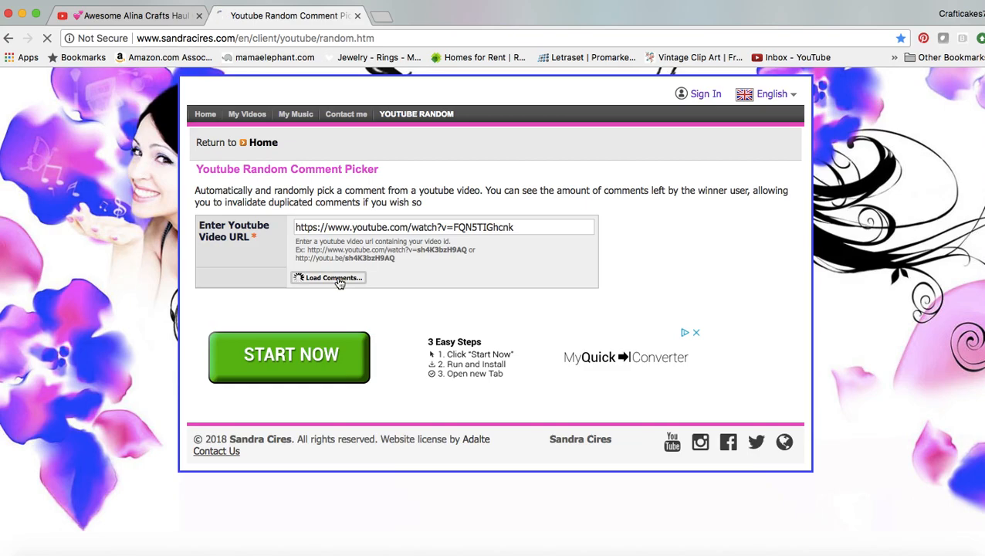
left_click(327, 278)
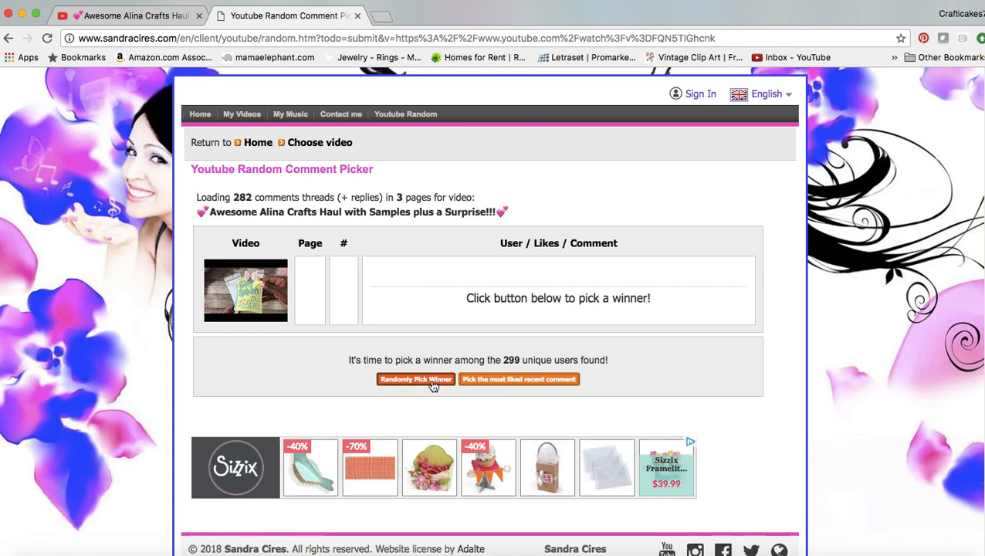
Draw random winners twice, landing on comment #132 from page 2 about store front dies
left_click(414, 380)
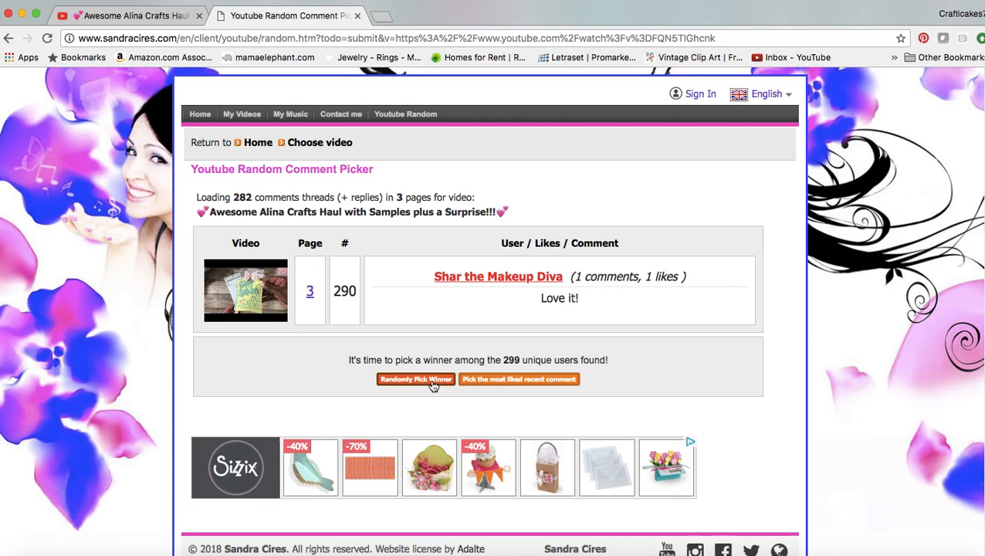
left_click(414, 380)
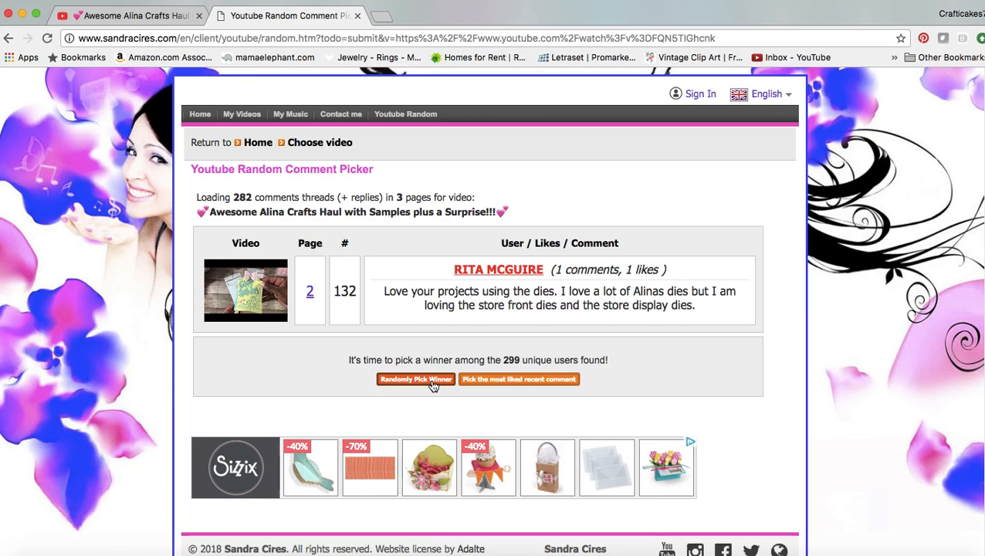
Draw three more random winners, ending on comment #131 from page 2 about the tag die
left_click(416, 380)
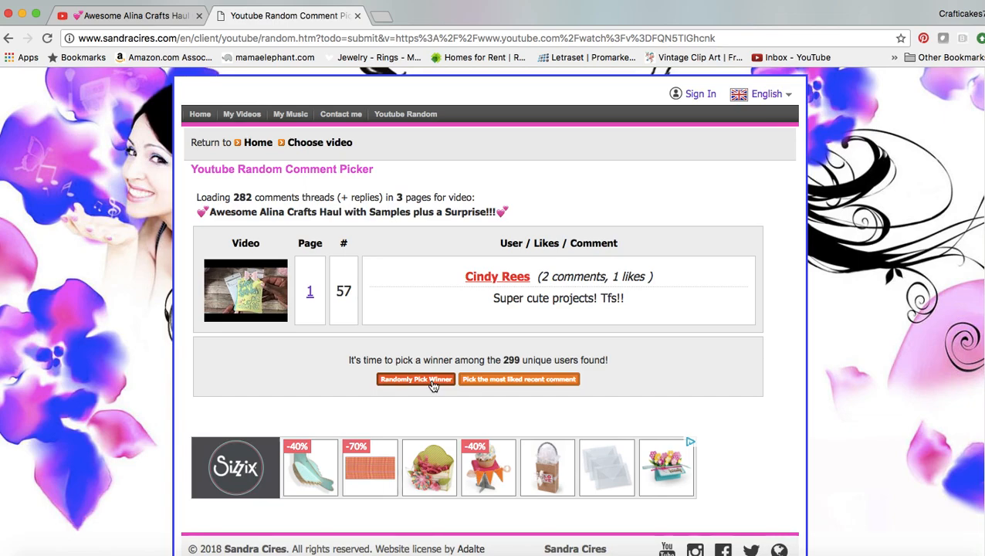
left_click(415, 379)
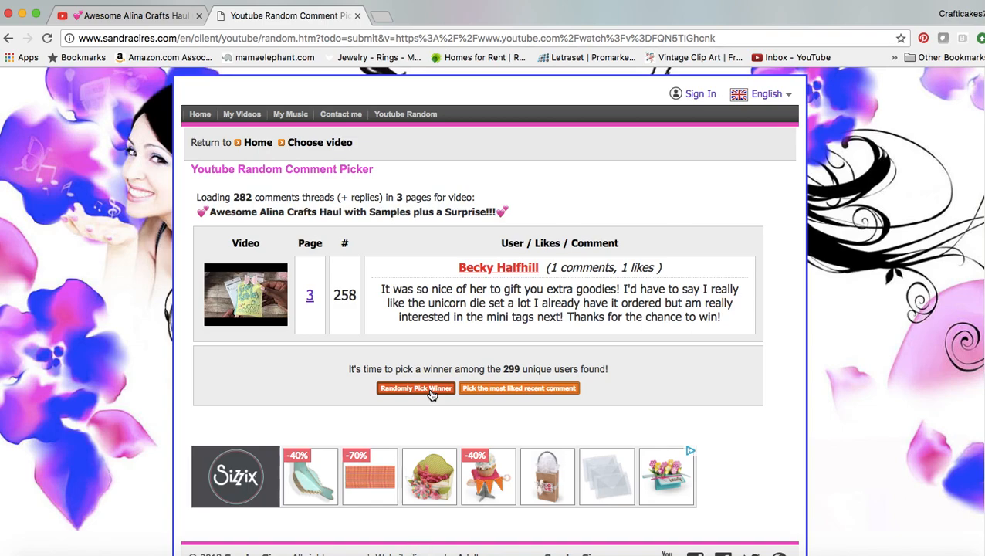
left_click(415, 389)
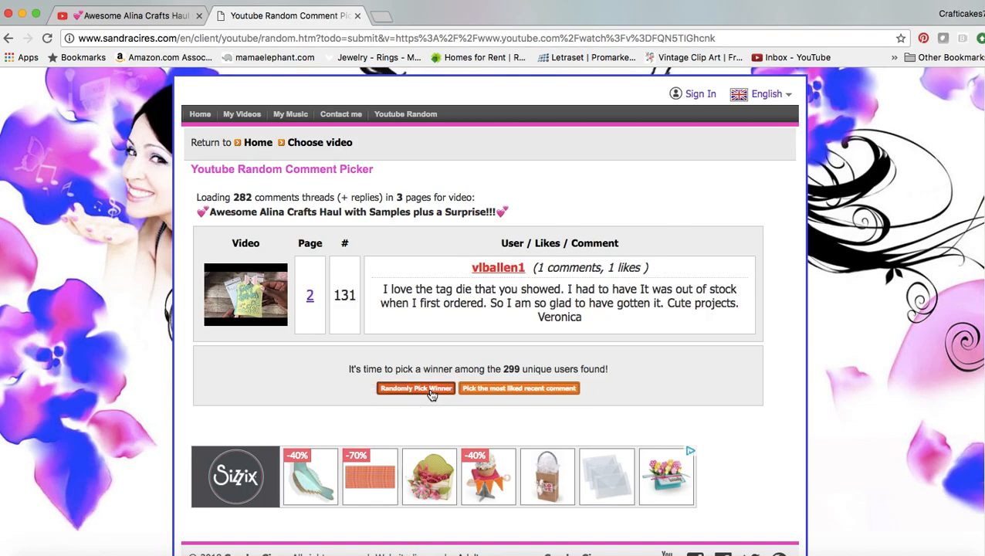